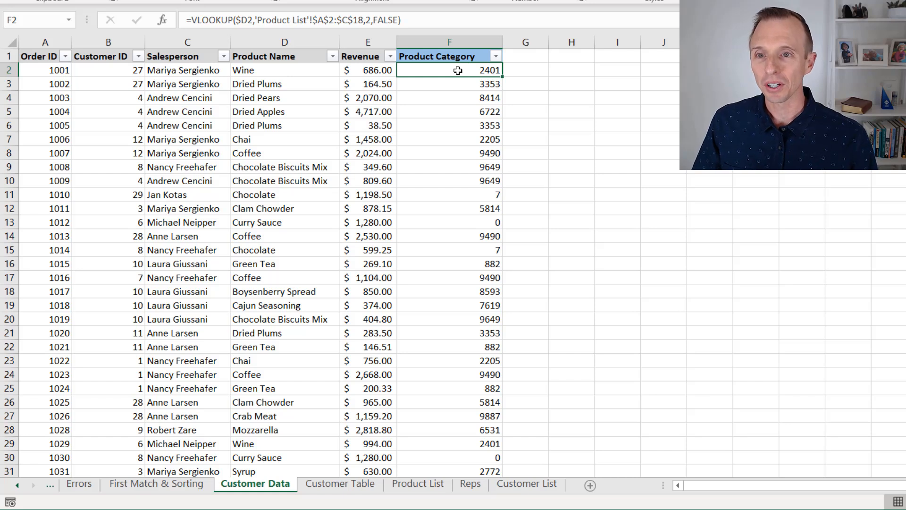
Start editing the Product Category VLOOKUP formula in F2.
{"action": "double_click", "coordinate": [449, 70]}
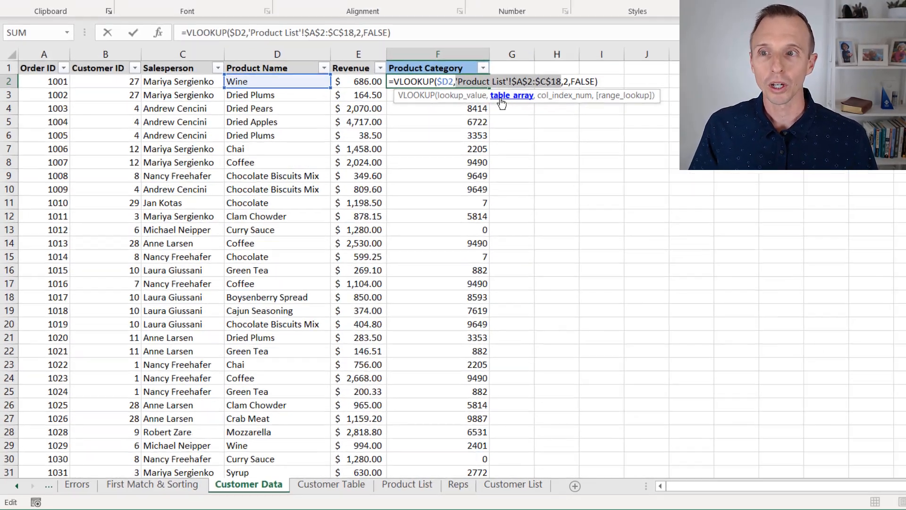
Mark the 'Product List'!$A$2:$C$18 reference and open Find & Select.
{"action": "left_click", "coordinate": [49, 30]}
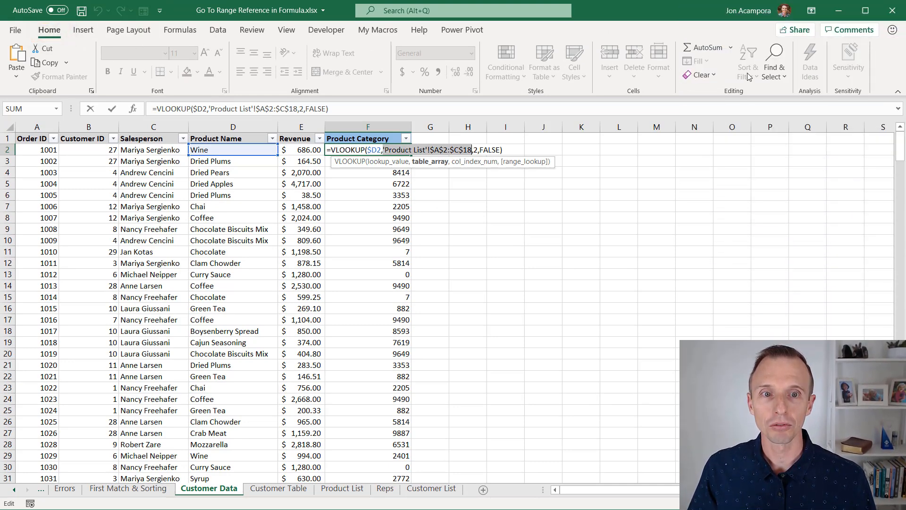
{"action": "left_click", "coordinate": [774, 61]}
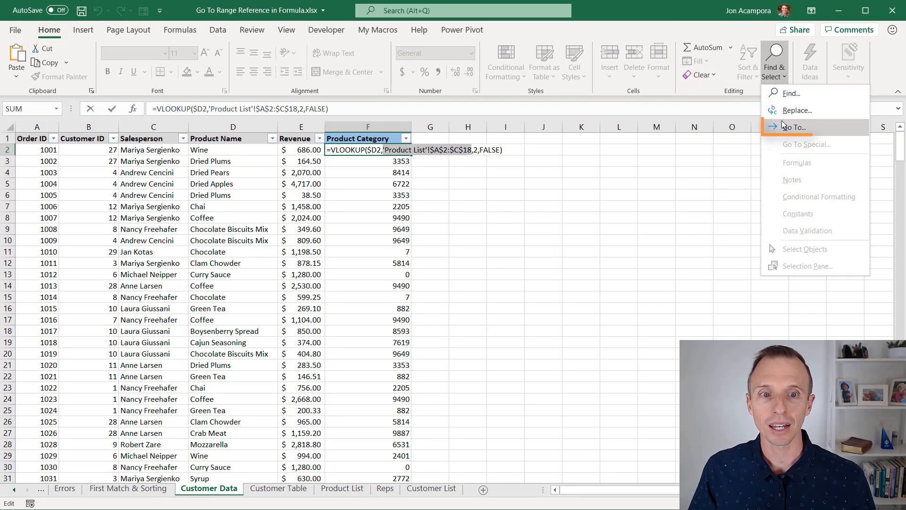
{"action": "mouse_move", "coordinate": [795, 127]}
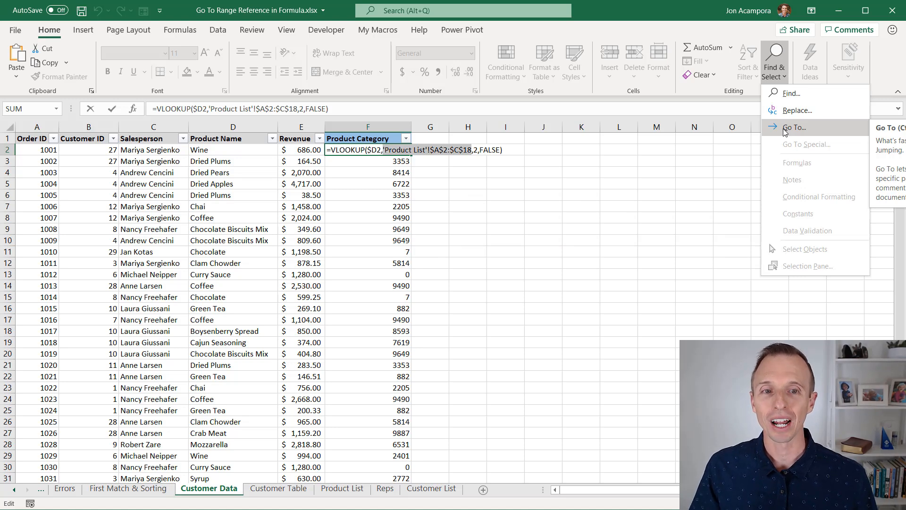
Use Go To with the prefilled 'Product List'!$A$2:$C$18 reference.
{"action": "left_click", "coordinate": [794, 127]}
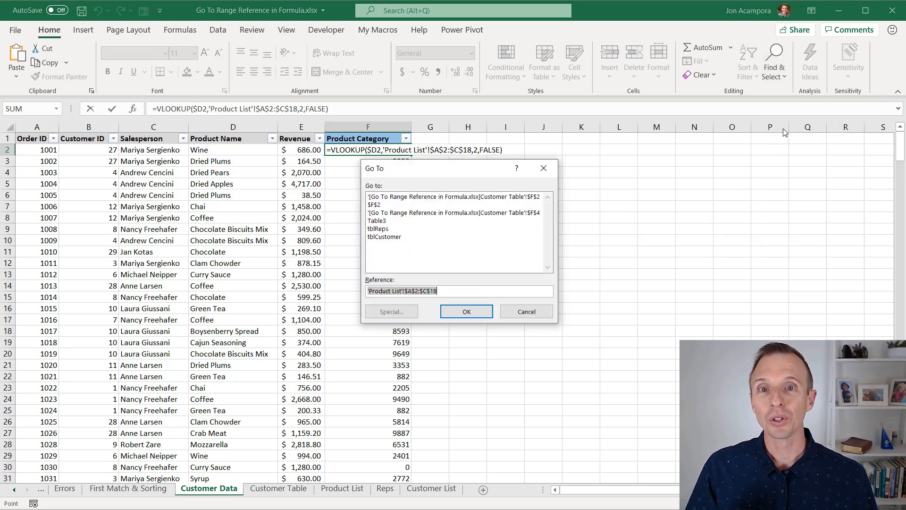
{"action": "key", "text": "f5"}
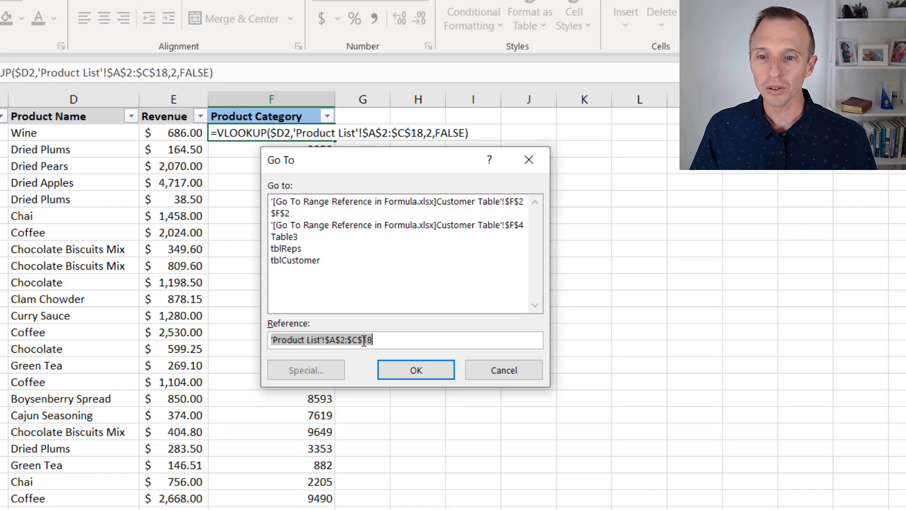
{"action": "left_click", "coordinate": [416, 369]}
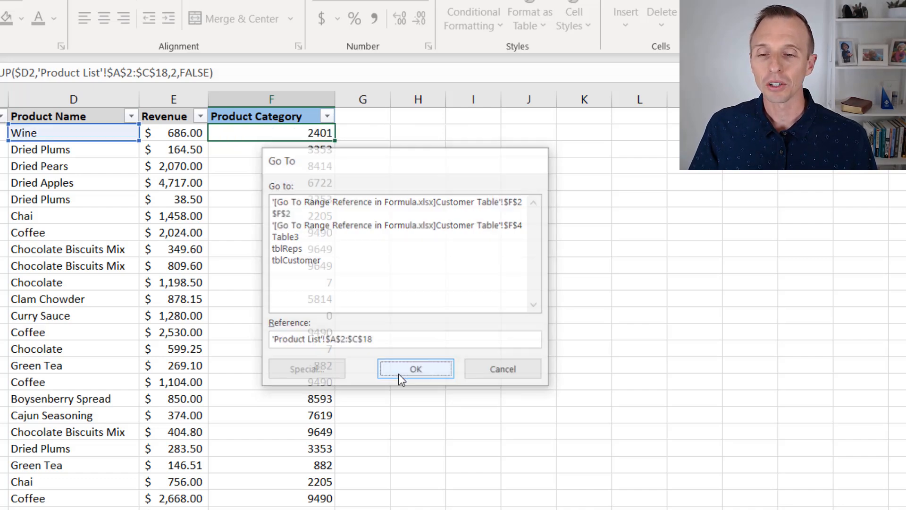
Review Product List A2:C18 and change the col_index_num from 2 to 3.
{"action": "left_click", "coordinate": [414, 369]}
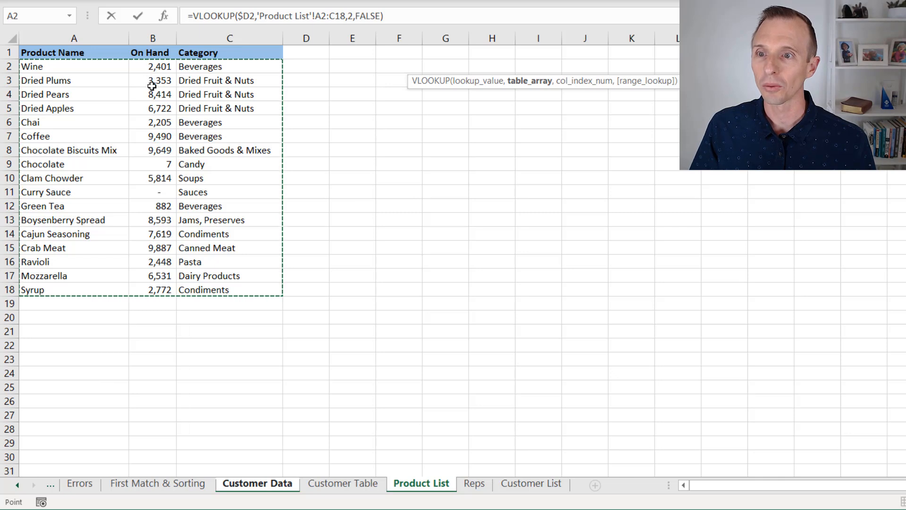
{"action": "left_click", "coordinate": [346, 16]}
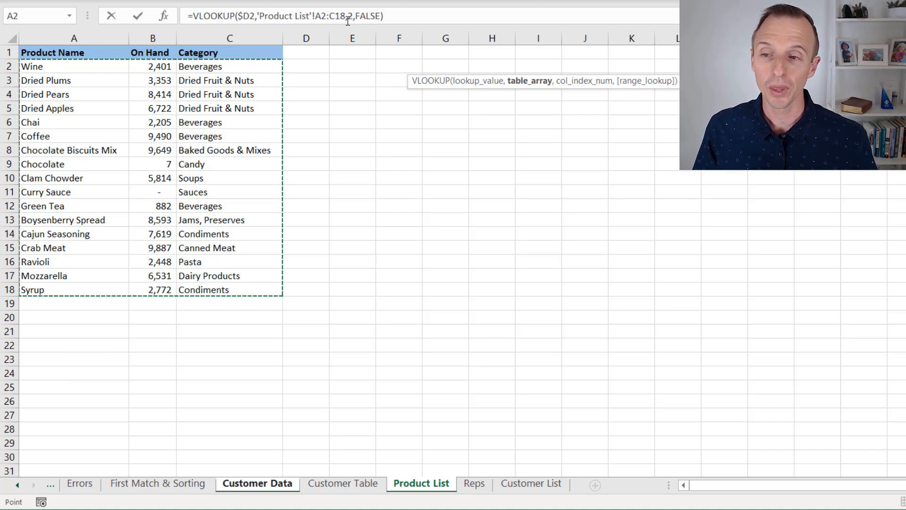
{"action": "key", "text": "f4"}
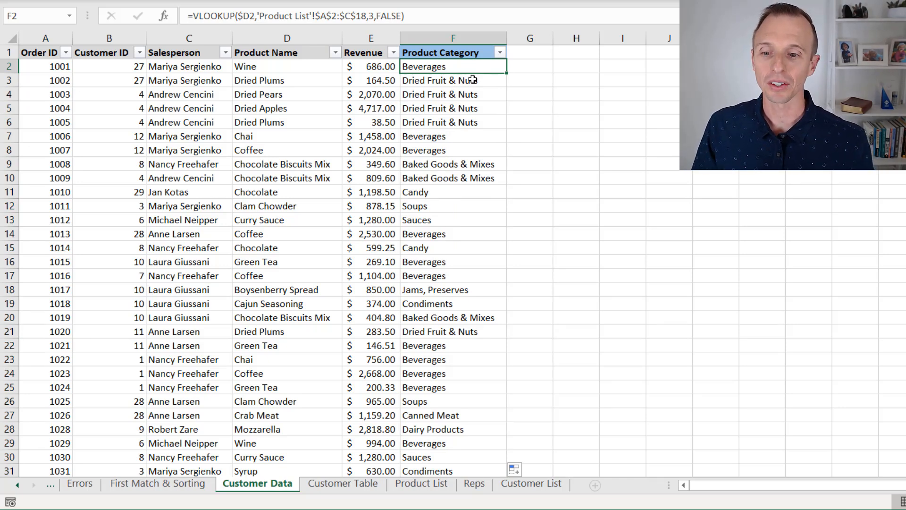
{"action": "mouse_move", "coordinate": [365, 457]}
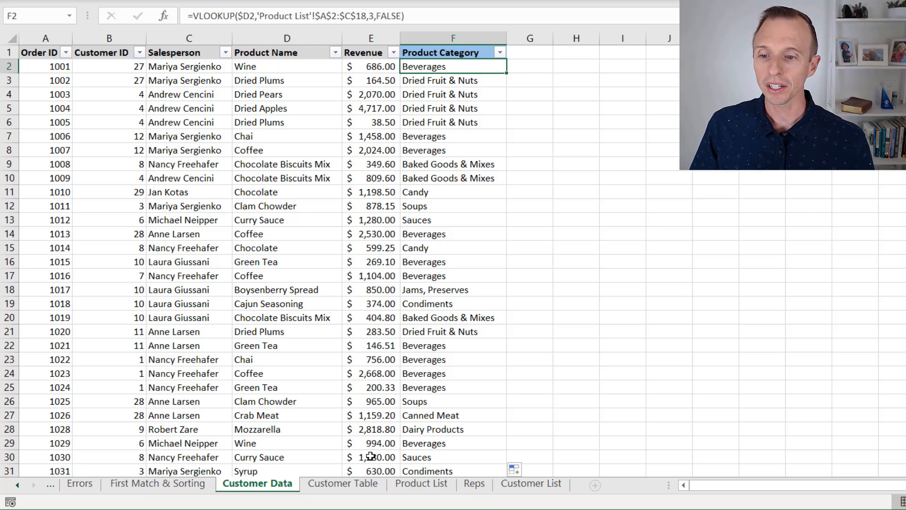
Commit =VLOOKUP($D2,'Product List'!$A$2:$C$18,3,FALSE) and review column F's category names.
{"action": "left_click", "coordinate": [342, 483]}
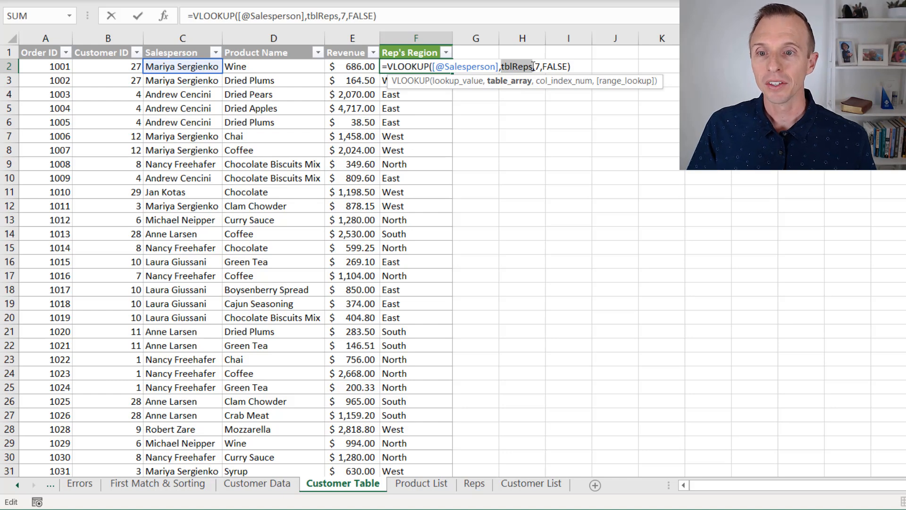
Go To the tblReps range Reps!A2:G9 from the Rep's Region formula.
{"action": "key", "text": "f5"}
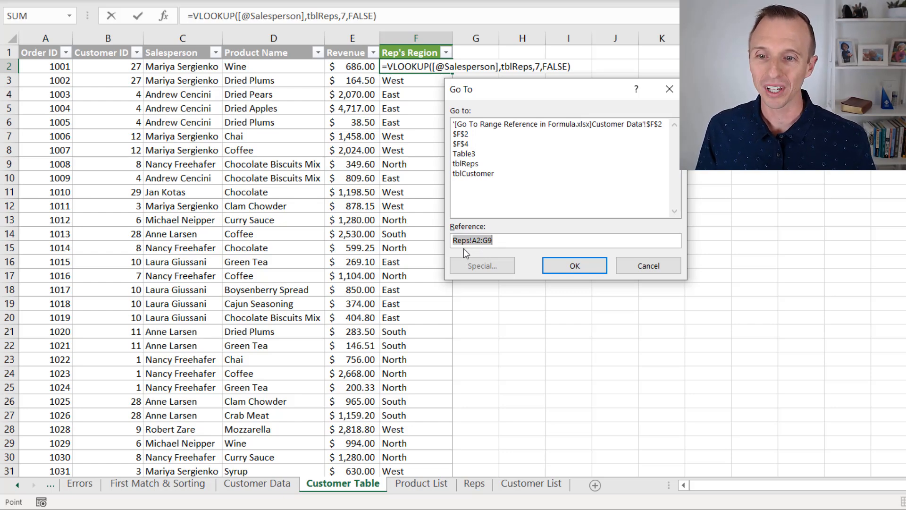
{"action": "mouse_move", "coordinate": [485, 255]}
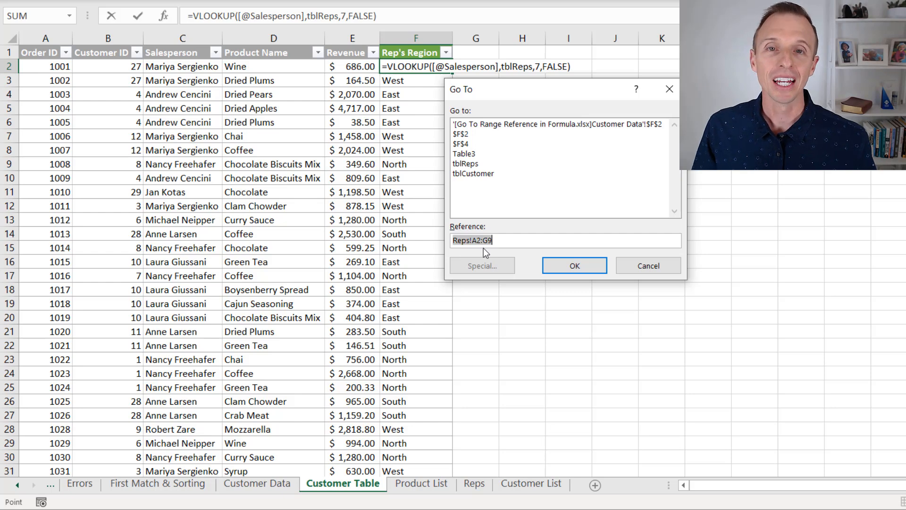
{"action": "left_click", "coordinate": [574, 265]}
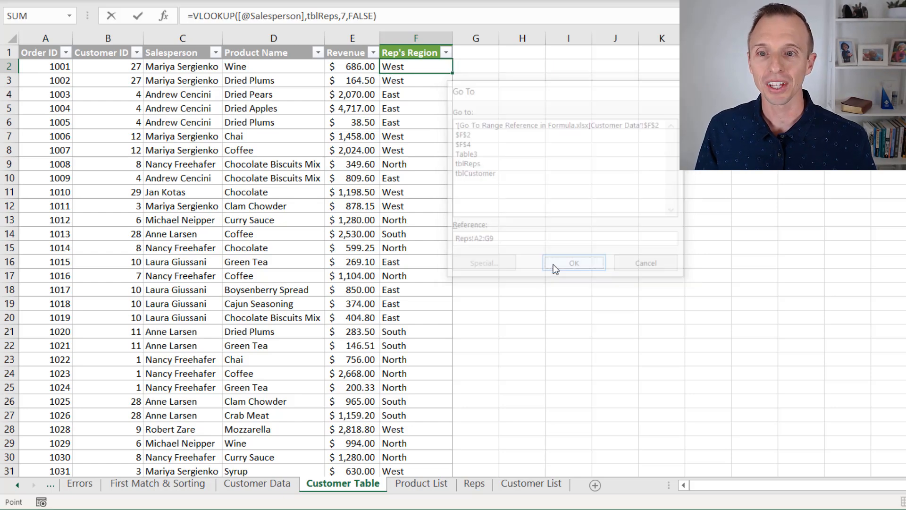
Review the tblReps range A2:G9 on Reps, confirming Region is column seven.
{"action": "left_click", "coordinate": [573, 263]}
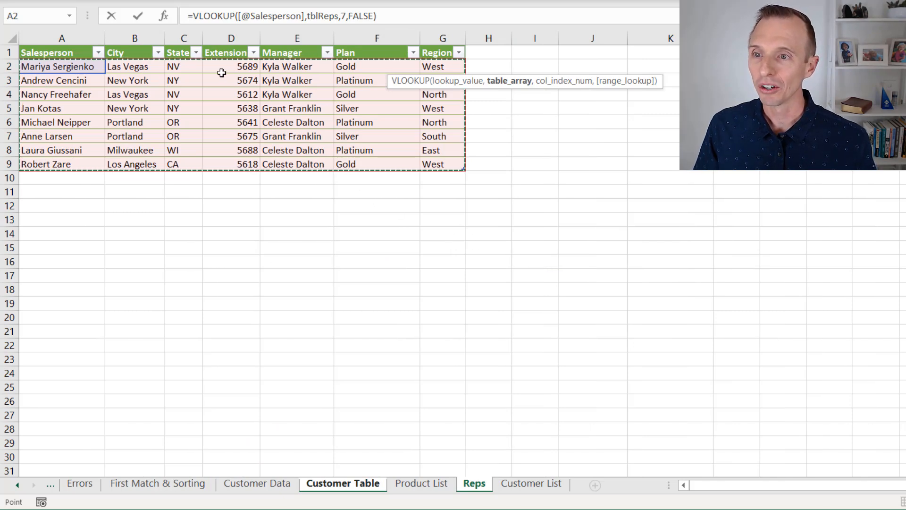
{"action": "mouse_move", "coordinate": [338, 74]}
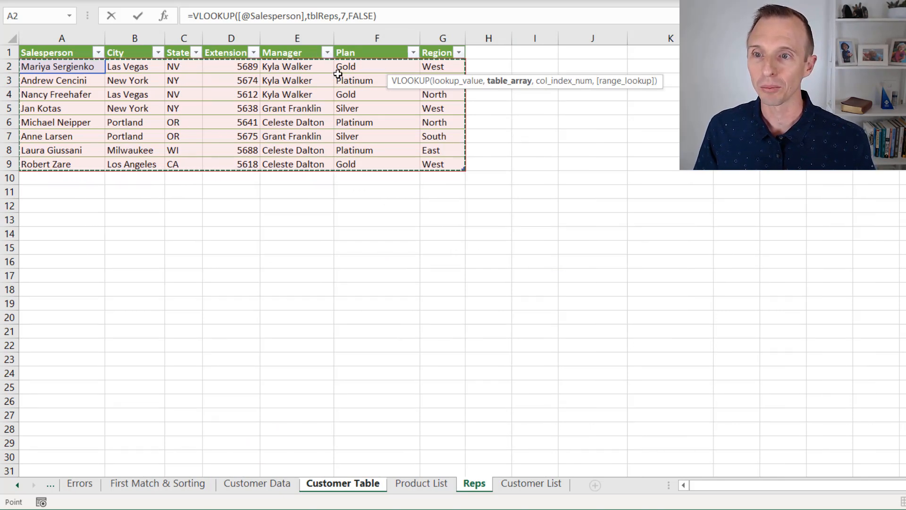
{"action": "left_click", "coordinate": [377, 38]}
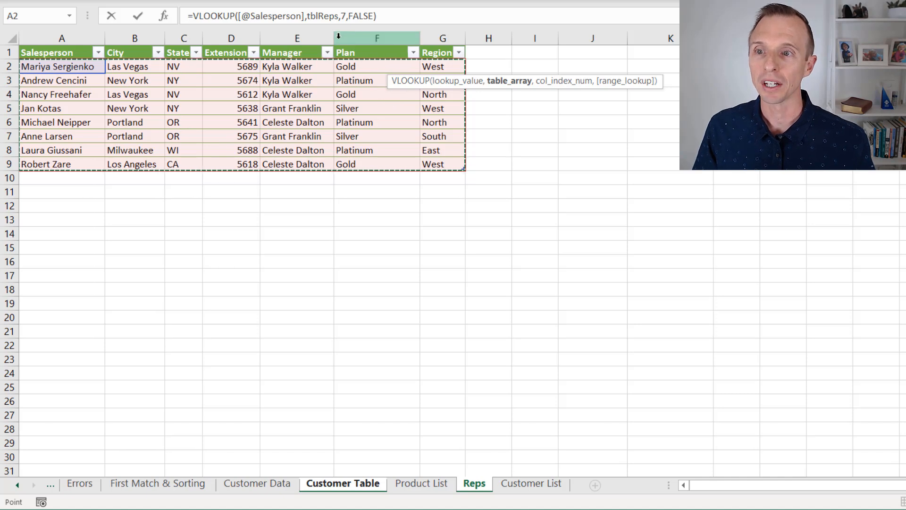